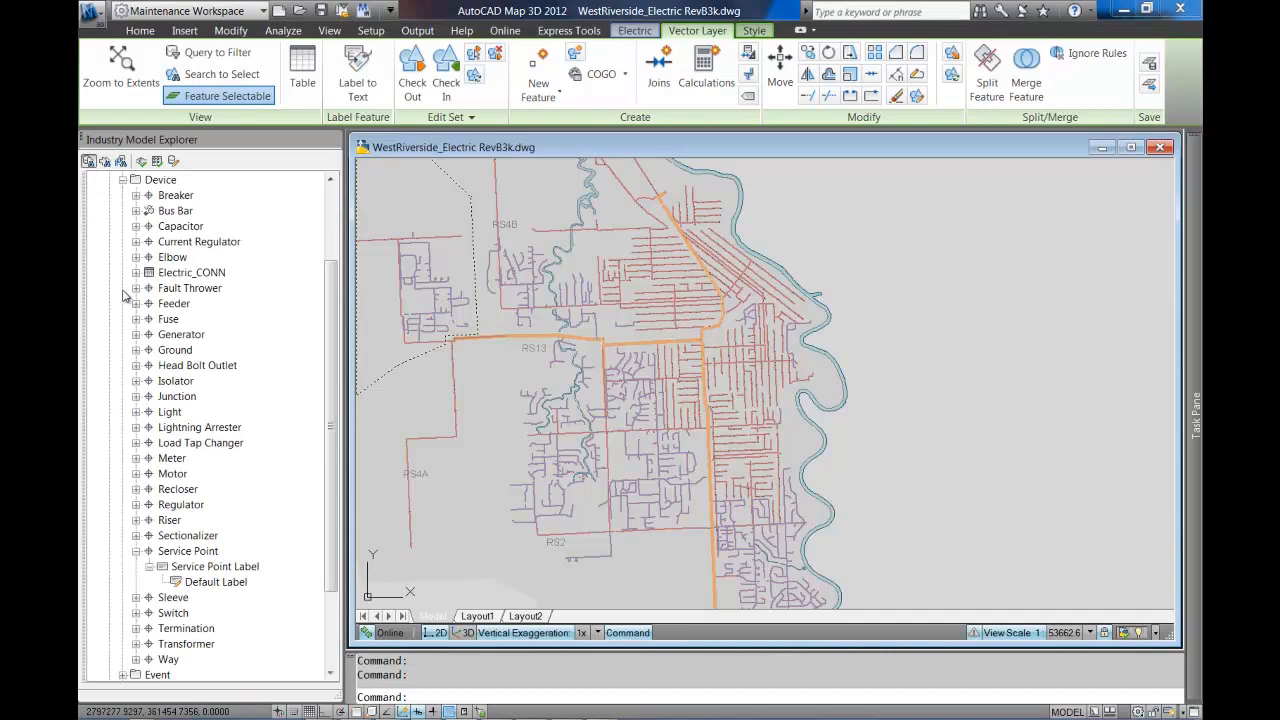
mouse_move(198, 520)
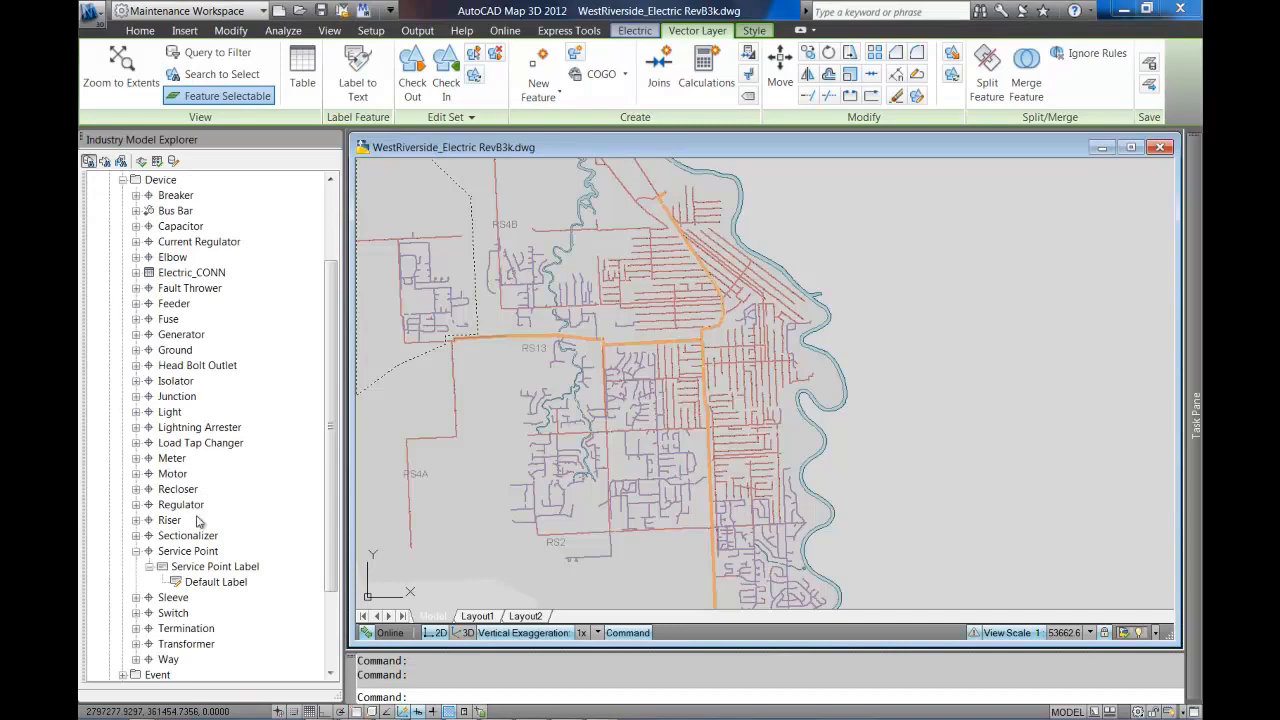
Show the context menu for the Service Point feature class in Industry Model Explorer.
click(188, 552)
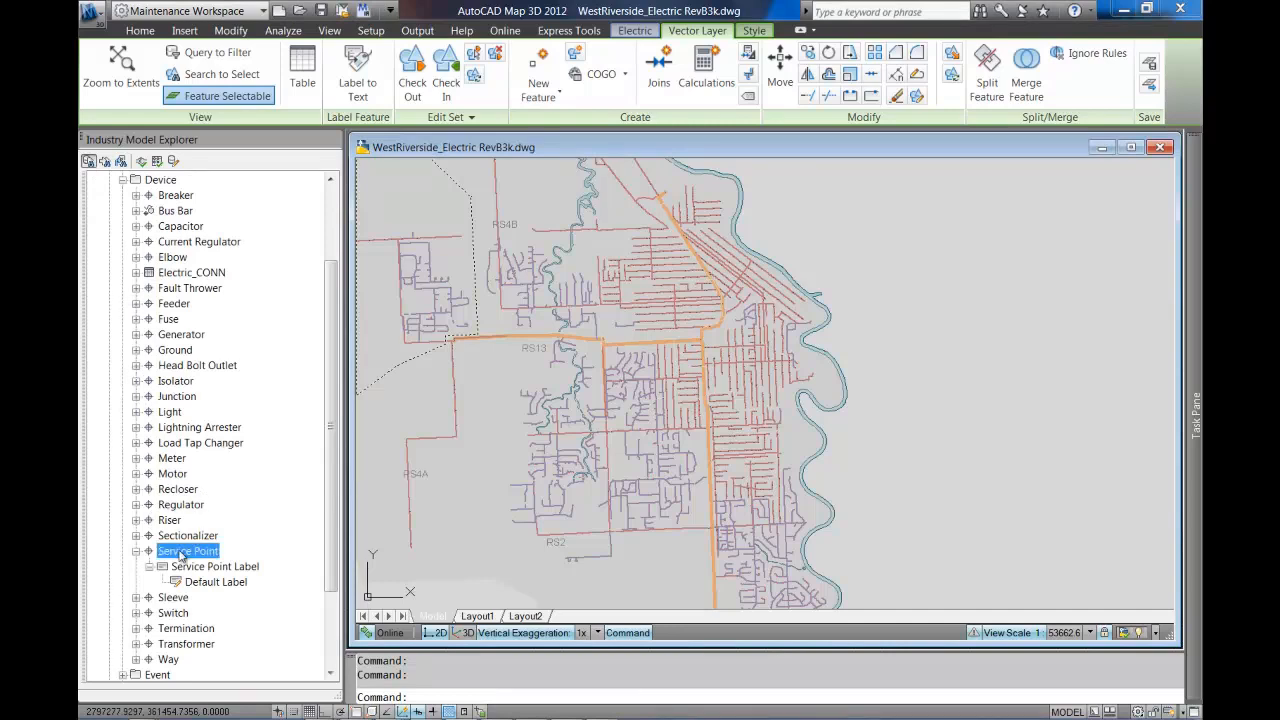
right_click(188, 552)
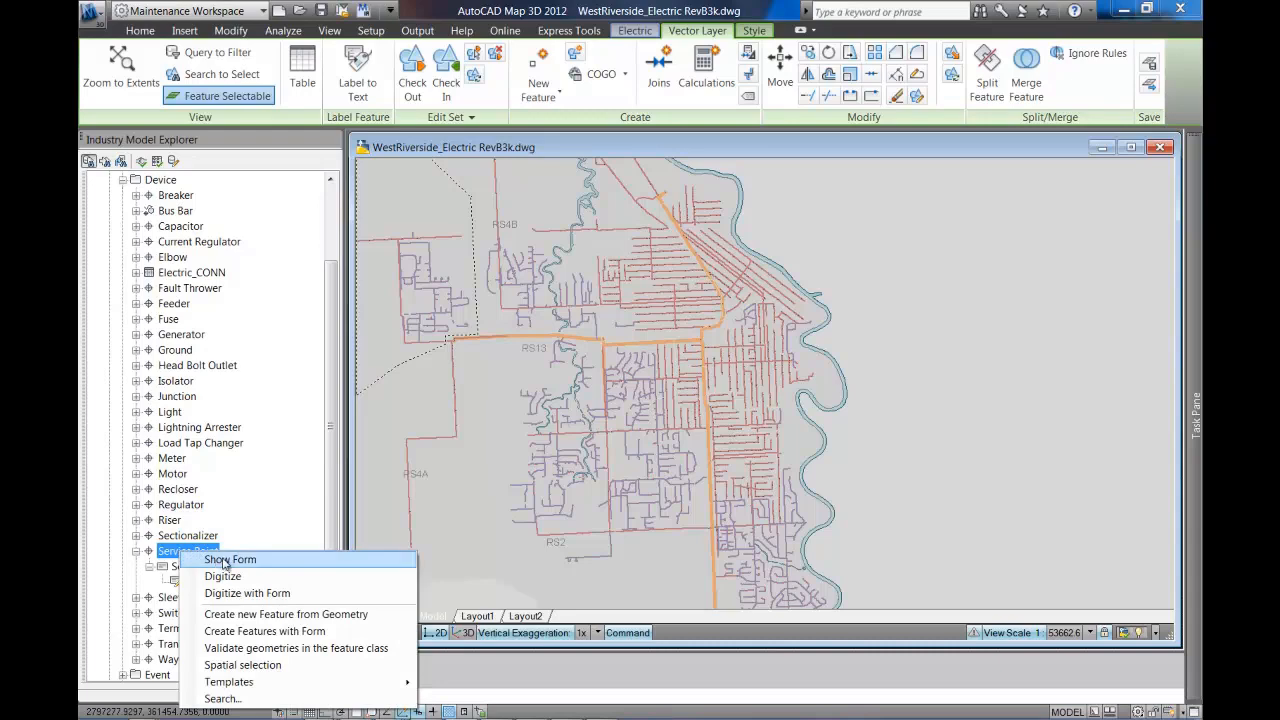
Show the Service Point form with its 13,443 records.
click(228, 560)
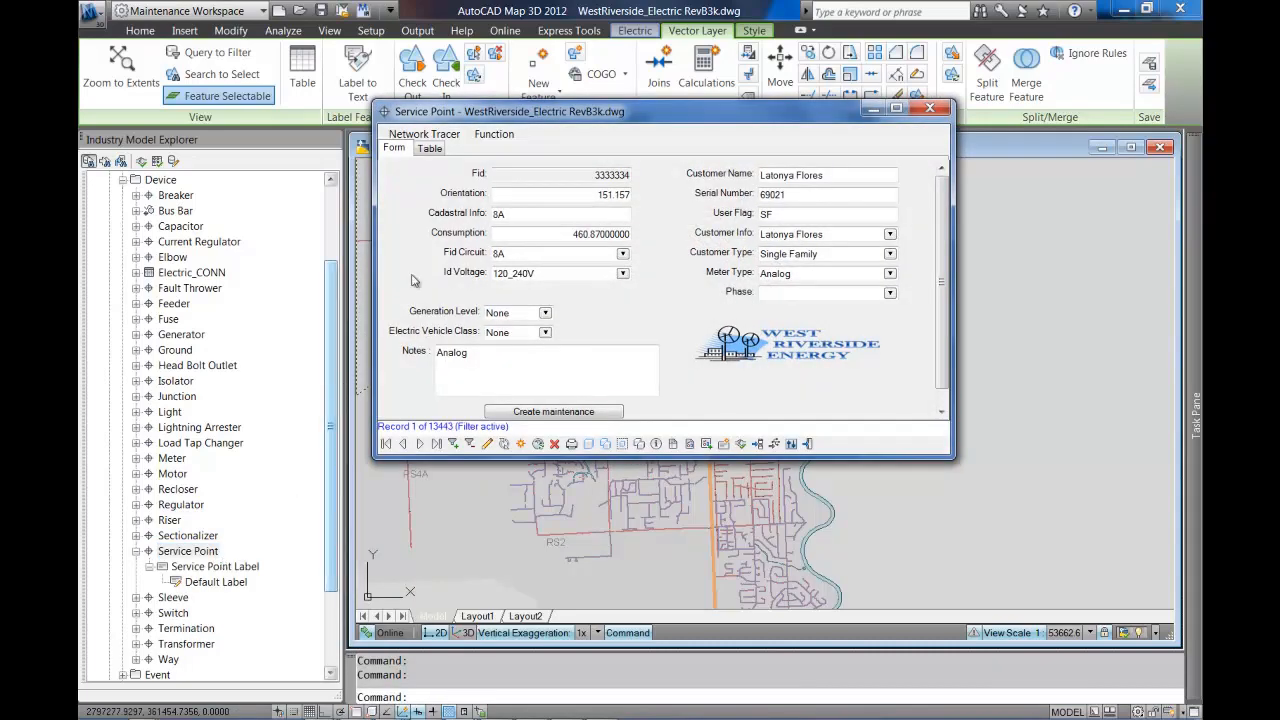
mouse_move(608, 312)
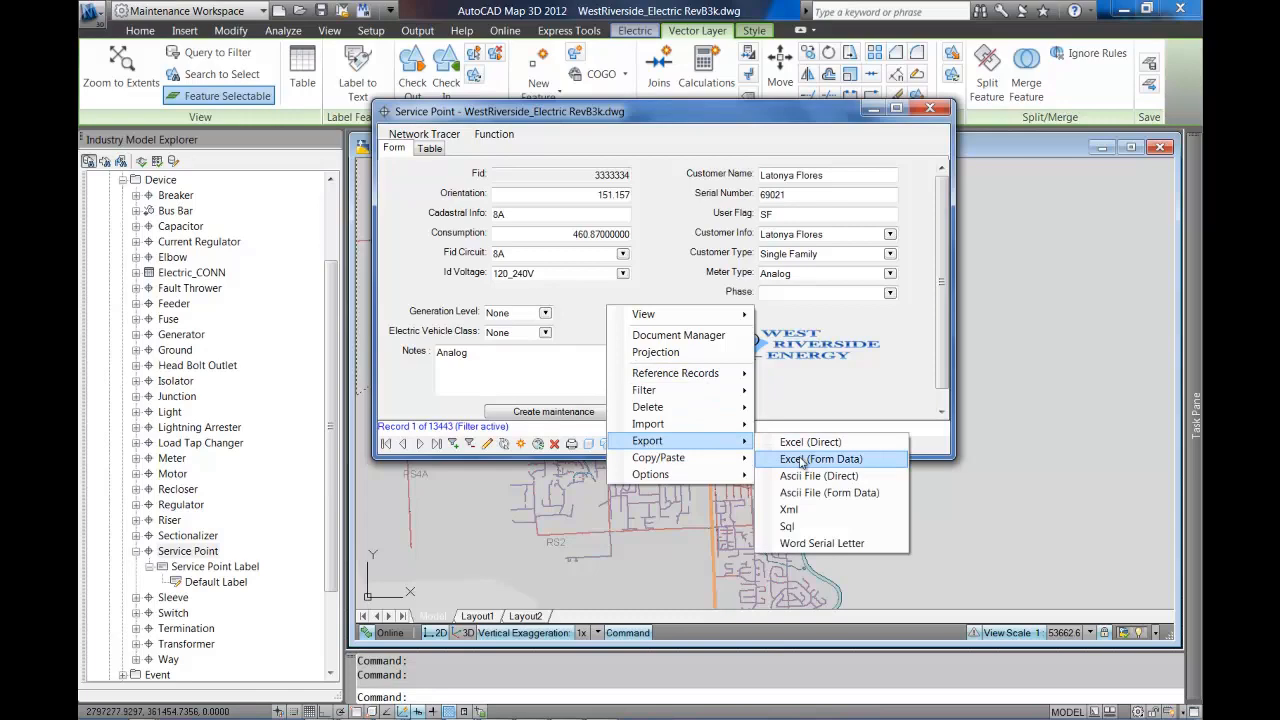
Export Consumption, Customer Type, EV Class and Generation Level via Excel (Form Data).
click(820, 458)
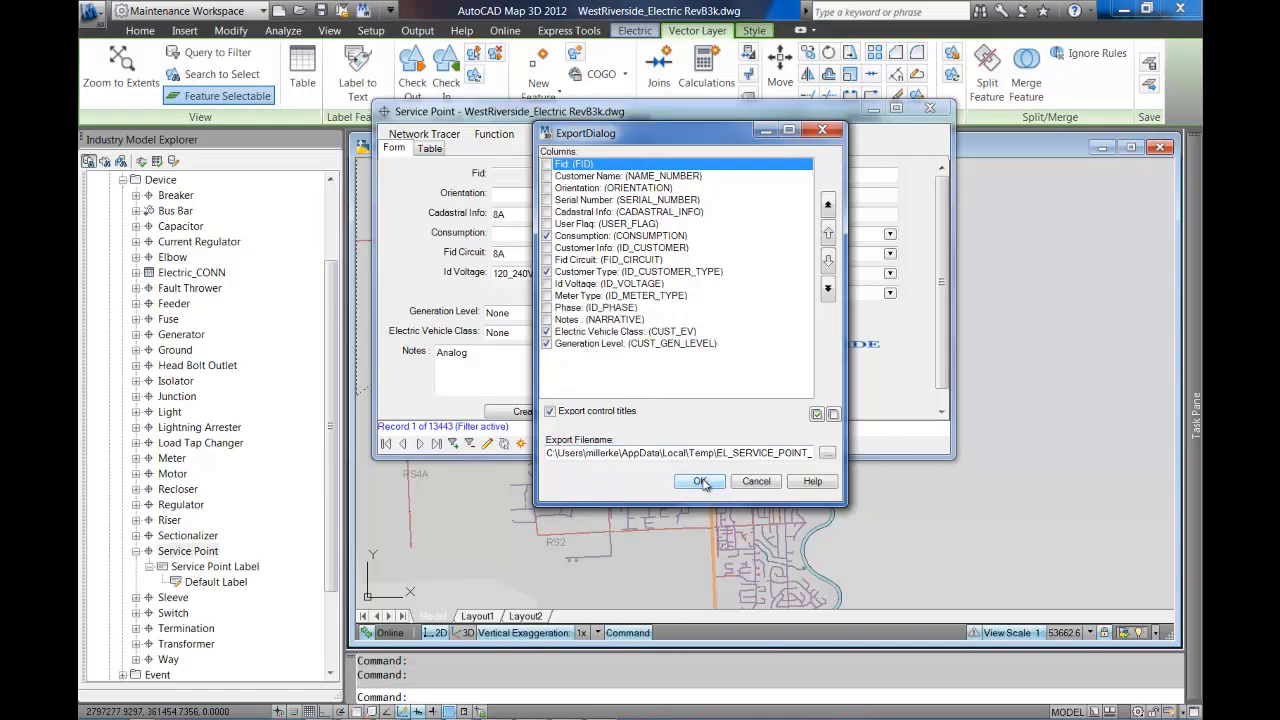
click(700, 480)
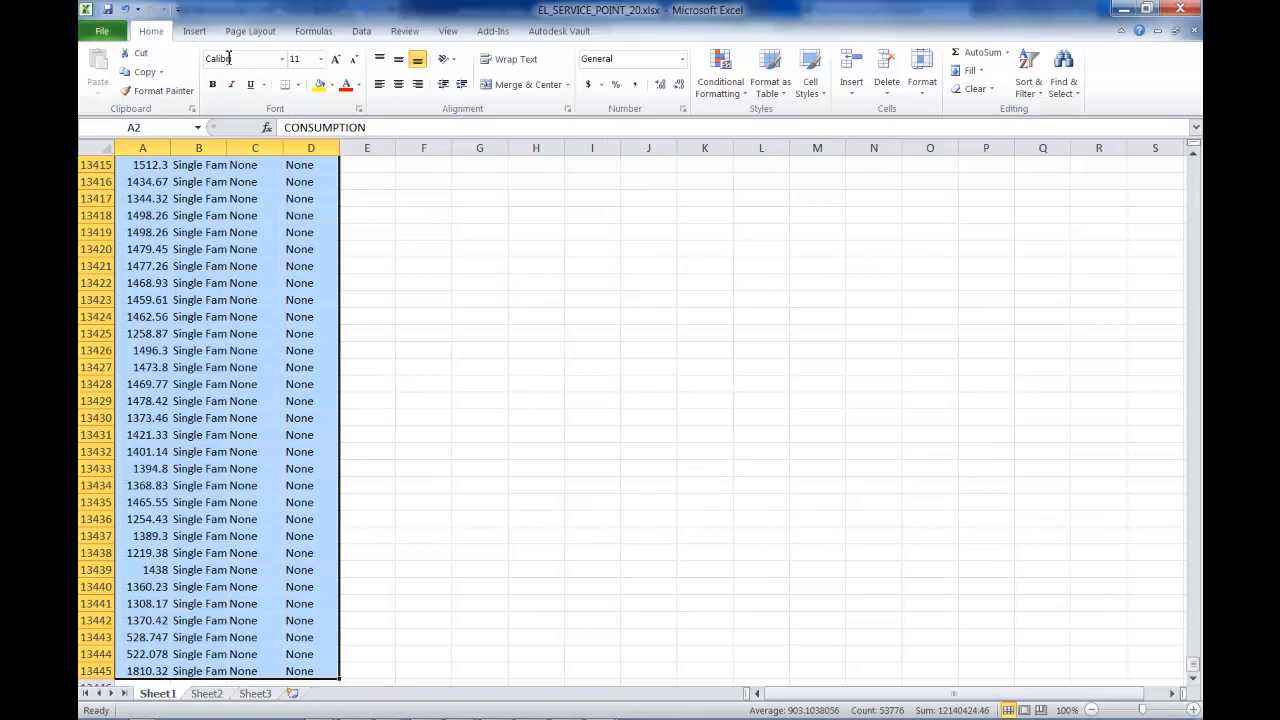
Create a PivotTable from the exported range on a new worksheet.
click(194, 32)
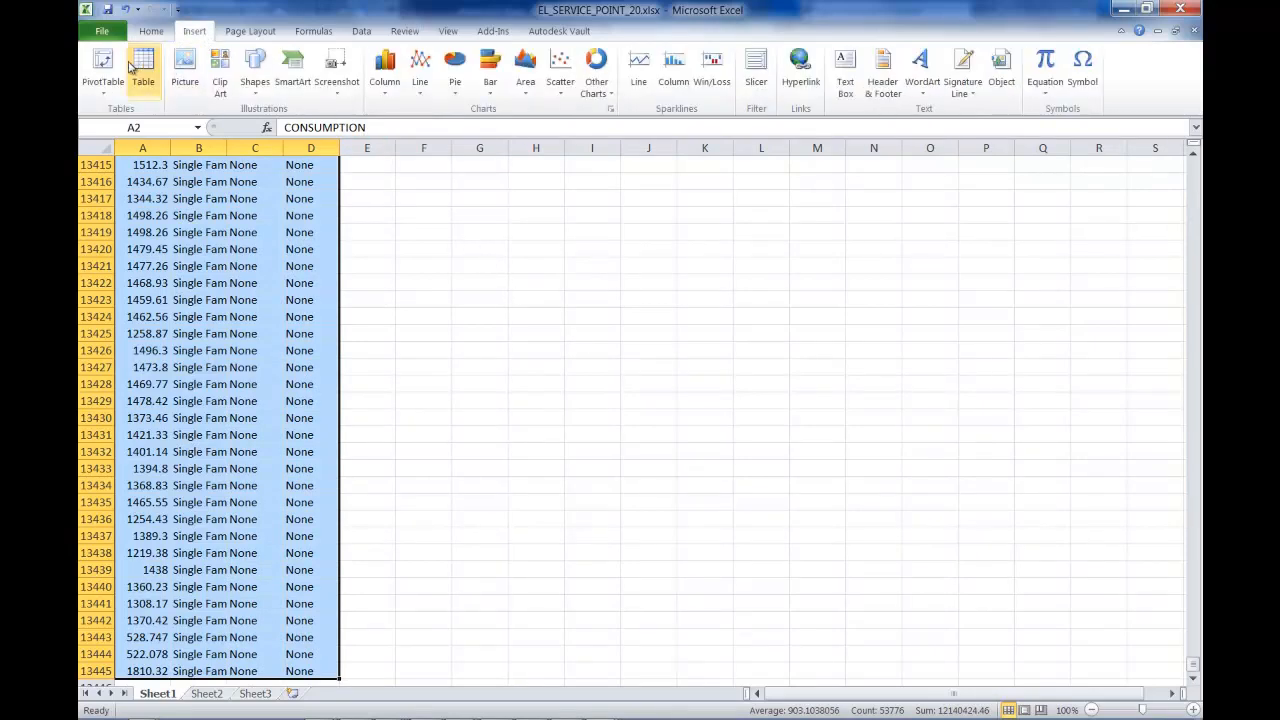
click(102, 64)
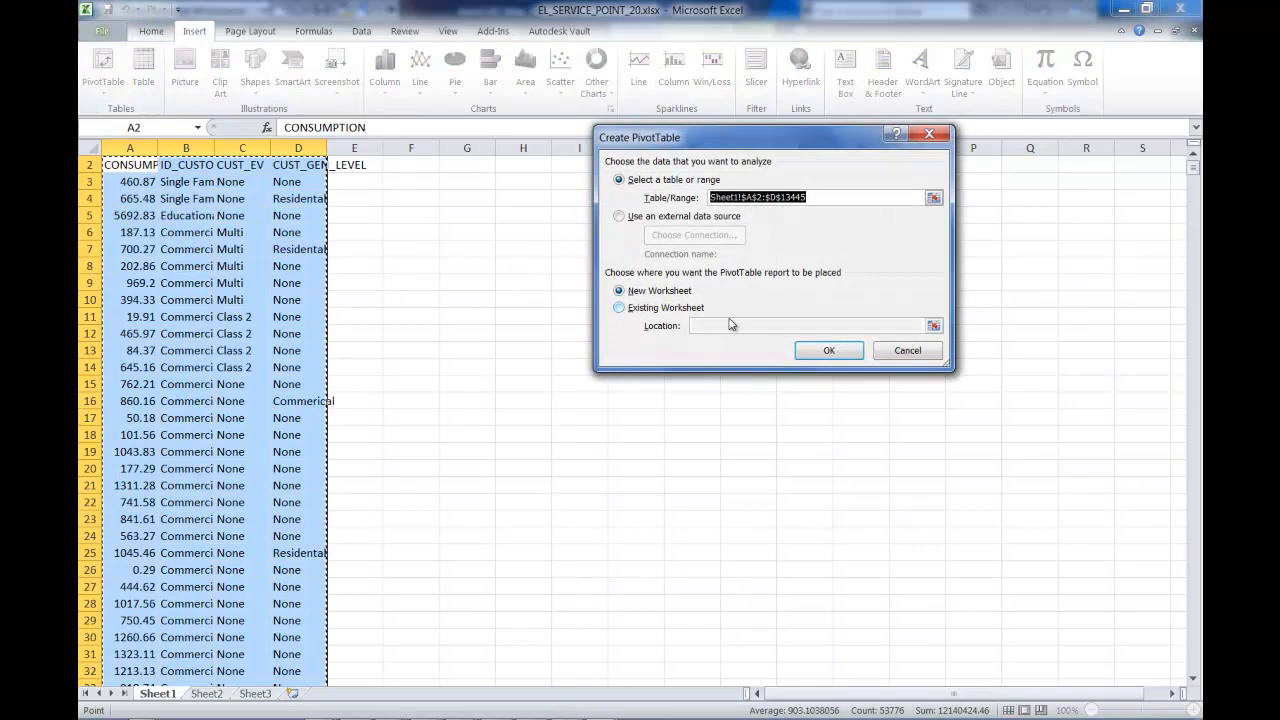
click(828, 350)
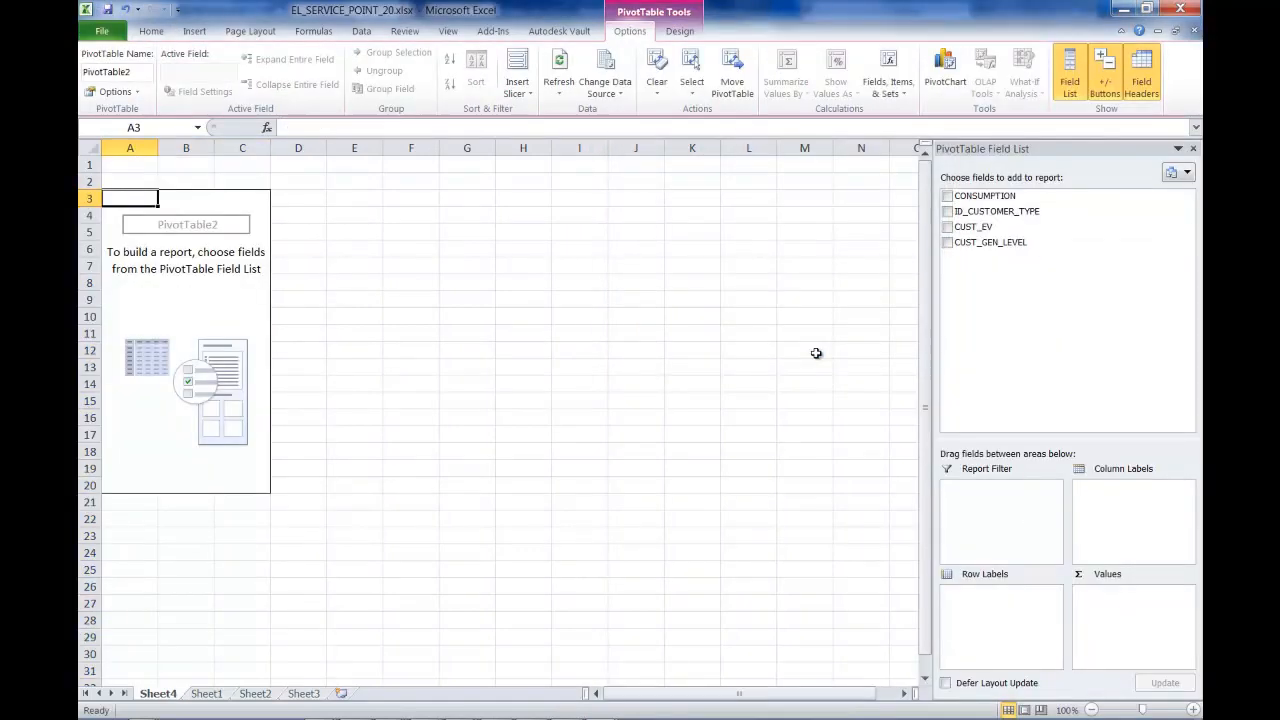
mouse_move(924, 318)
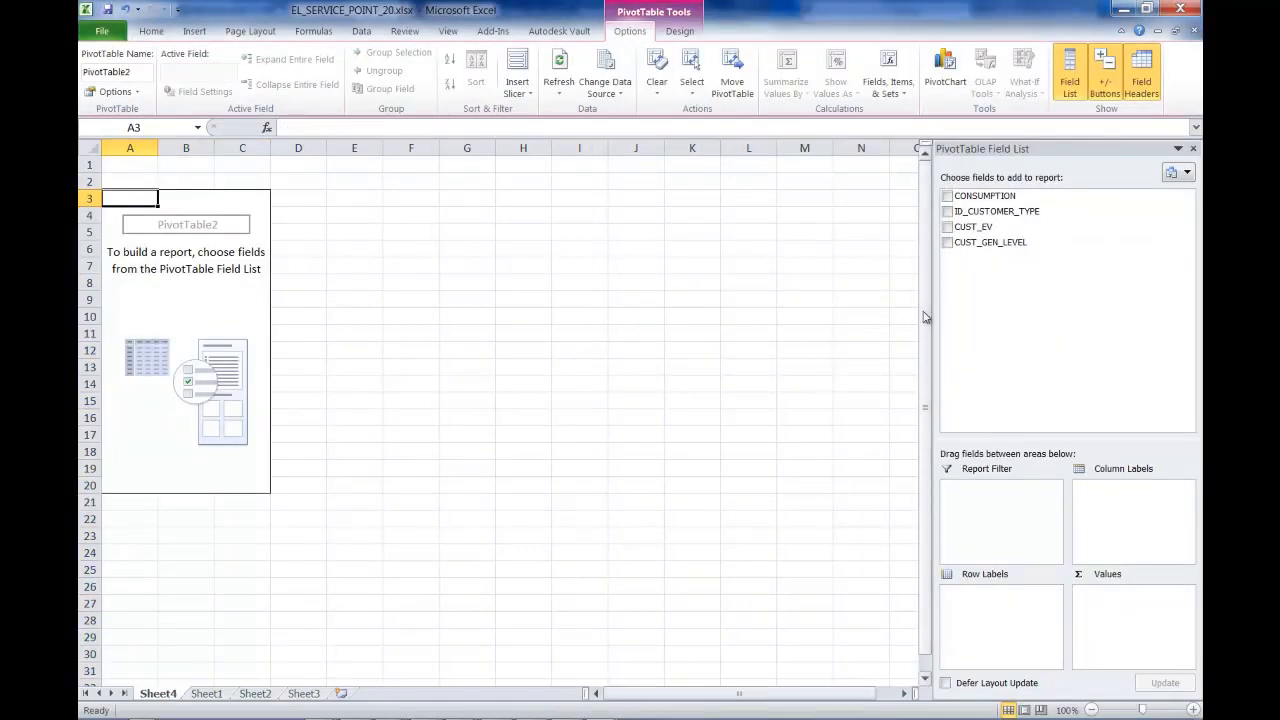